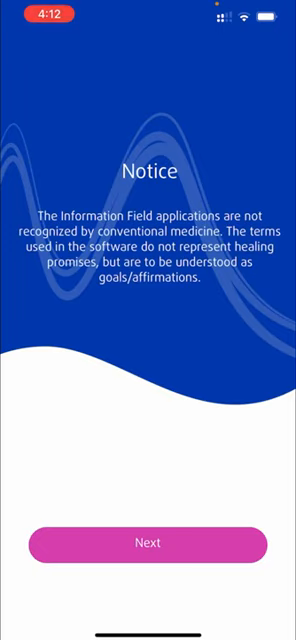
# Acknowledge the Notice screen and confirm 'I have a Healy' to reach login.
pyautogui.click(148, 544)
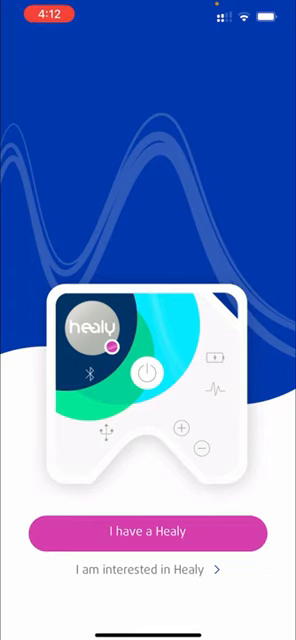
pyautogui.click(148, 532)
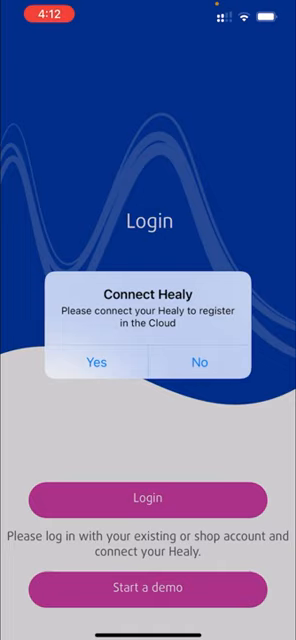
# Dismiss the 'Connect Healy' alert and proceed into the login form.
pyautogui.click(90, 362)
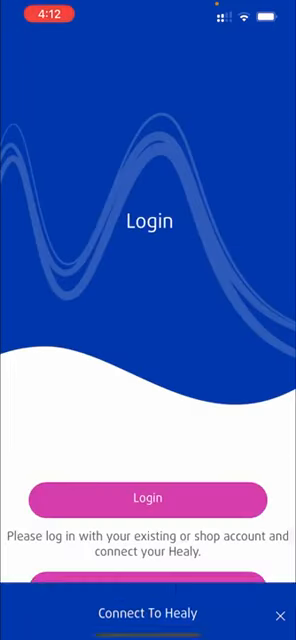
pyautogui.click(148, 498)
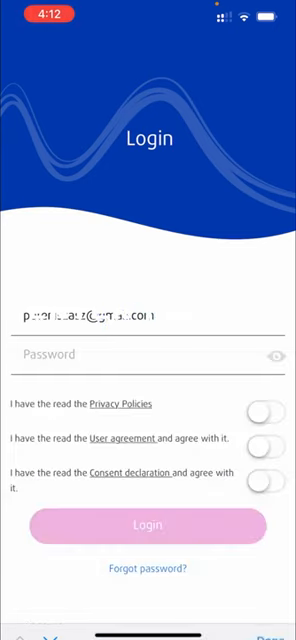
# Enter the account password with the three agreement toggles accepted and submit Login.
pyautogui.click(140, 314)
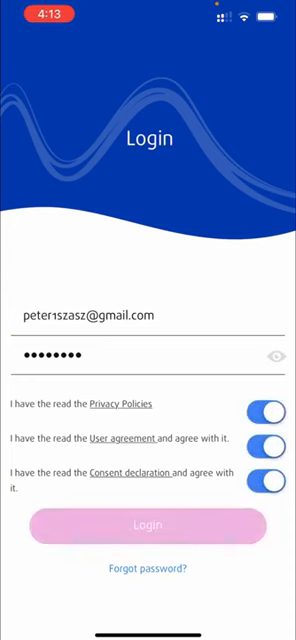
pyautogui.click(148, 526)
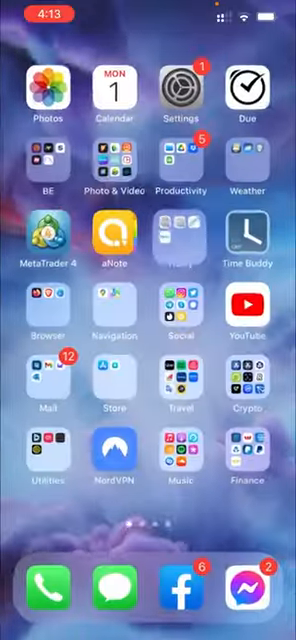
pyautogui.click(42, 378)
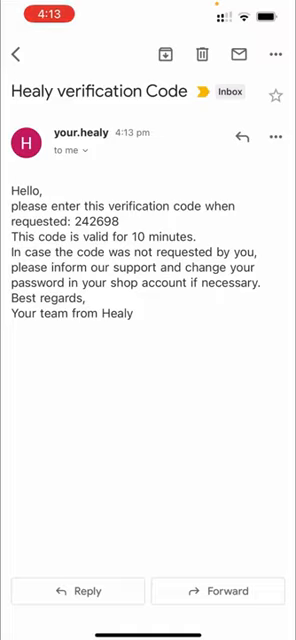
pyautogui.doubleClick(96, 220)
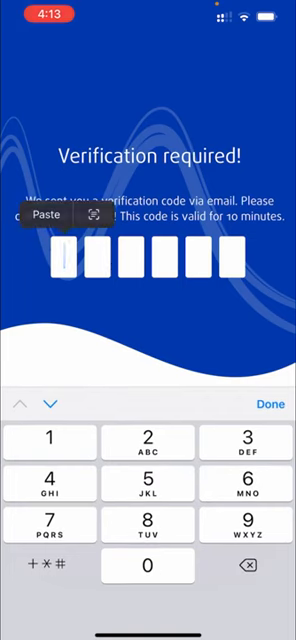
# Paste the verification code and start 'Sync changes' to extract the databases.
pyautogui.click(46, 216)
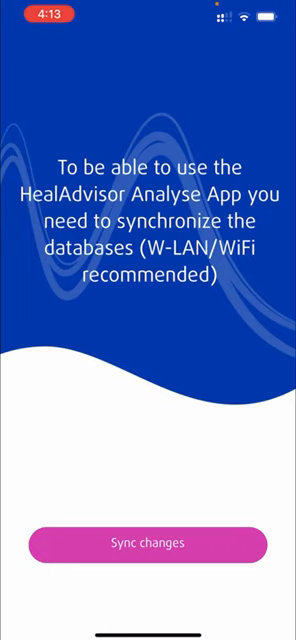
pyautogui.click(148, 544)
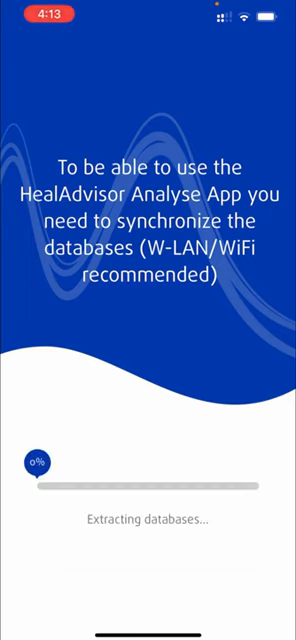